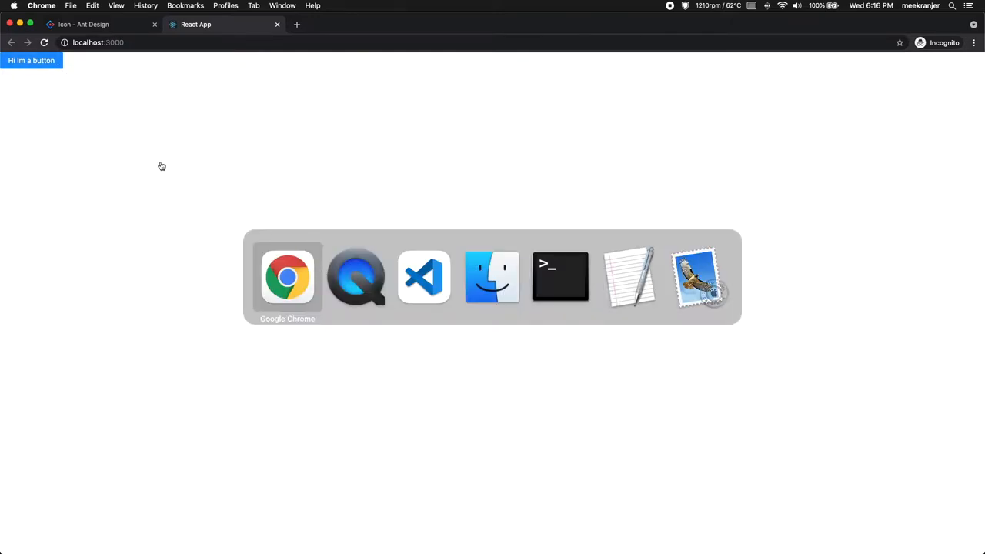
# Bring App.js into focus in VS Code, showing the primary Button reading Hi Im a button.
pyautogui.click(421, 277)
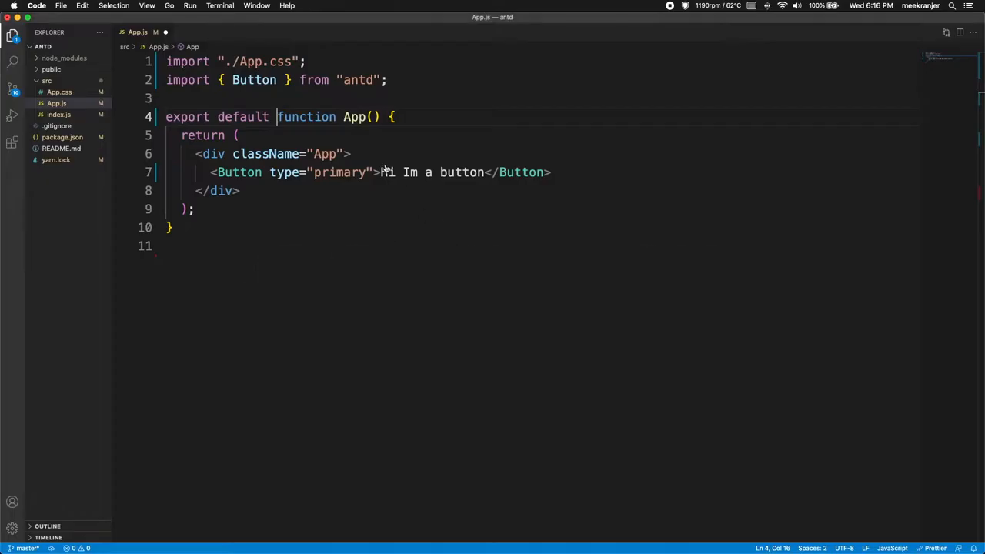
pyautogui.write('Hi')
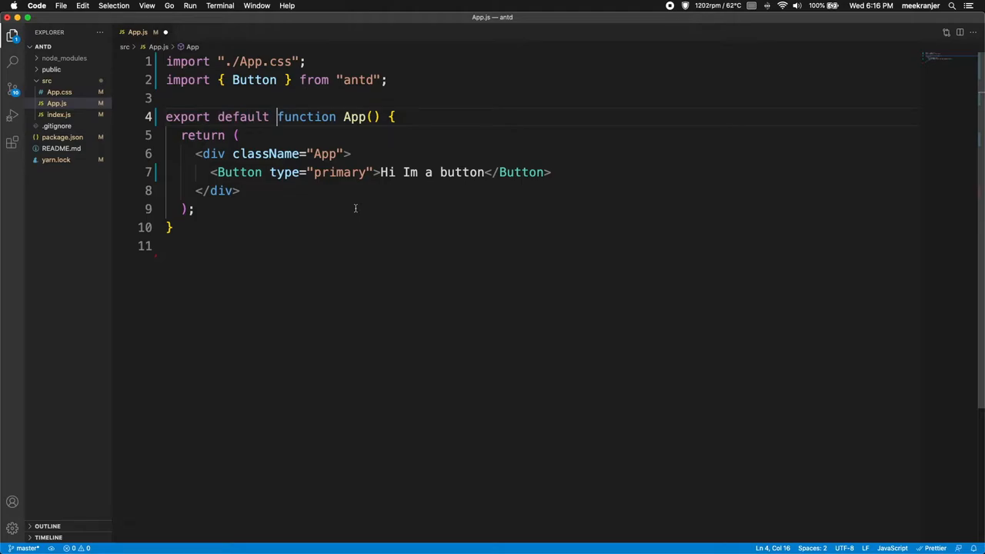
pyautogui.moveTo(413, 197)
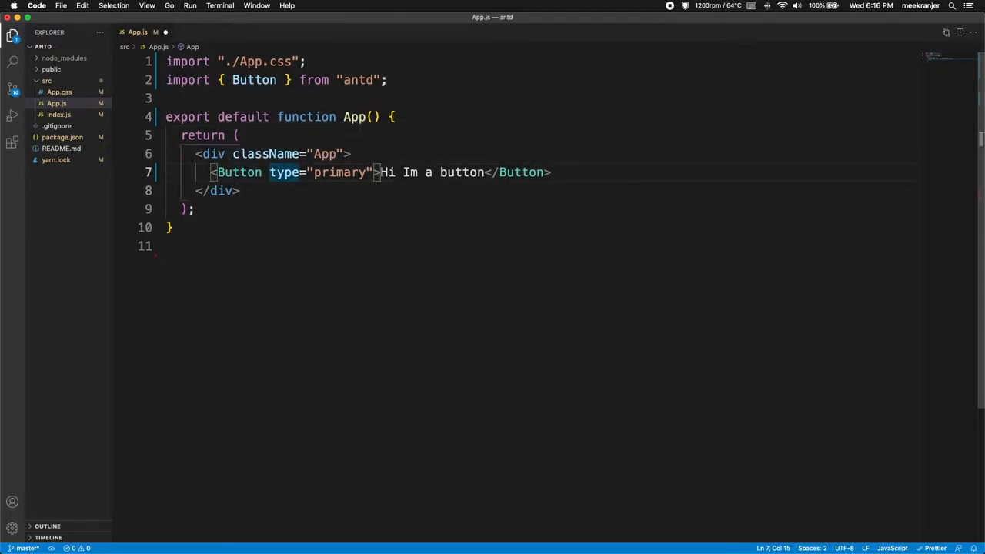
# Add style={{ margin: 500 }} to the Button and save so Prettier reformats App.js.
pyautogui.write('style={{}}')
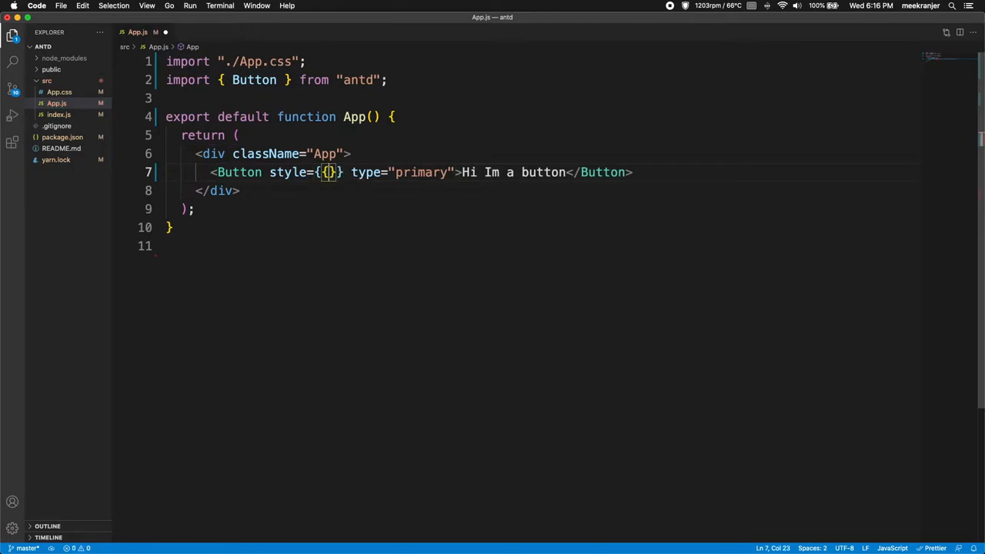
pyautogui.write('margin:')
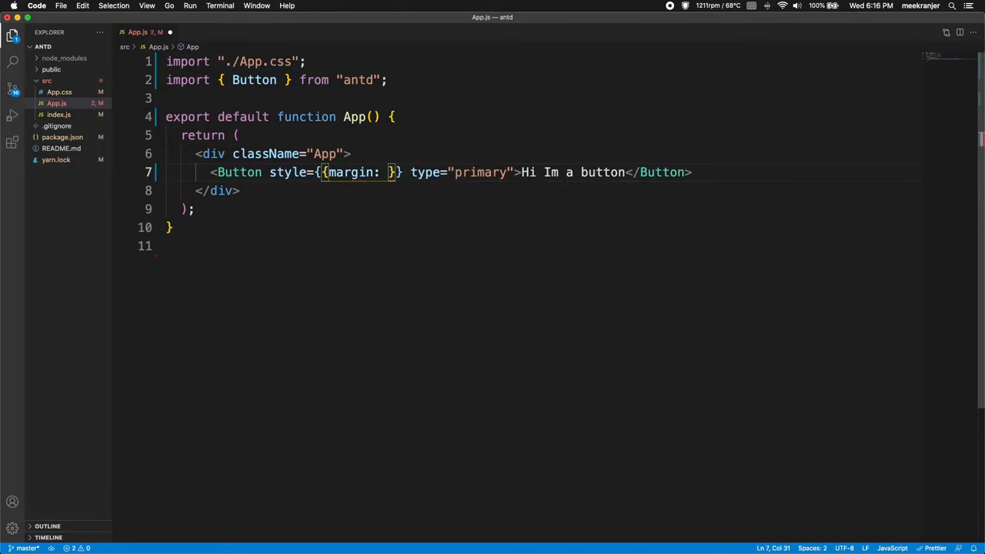
pyautogui.write('500')
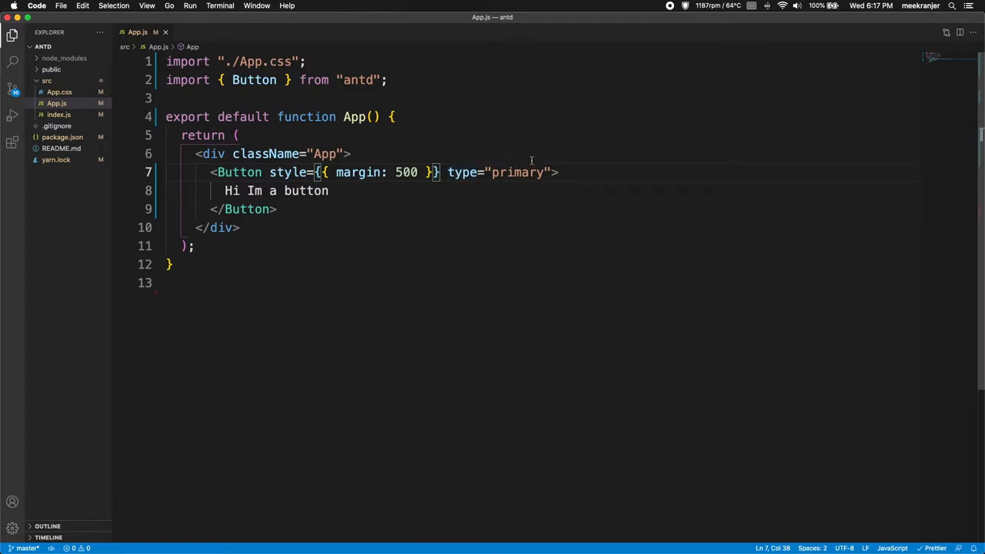
pyautogui.doubleClick(517, 173)
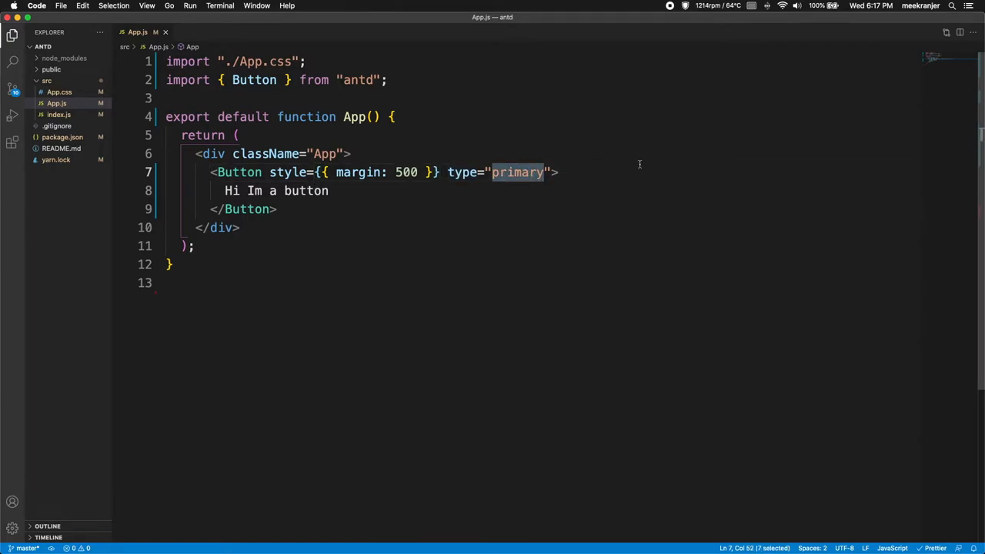
pyautogui.write('dashed')
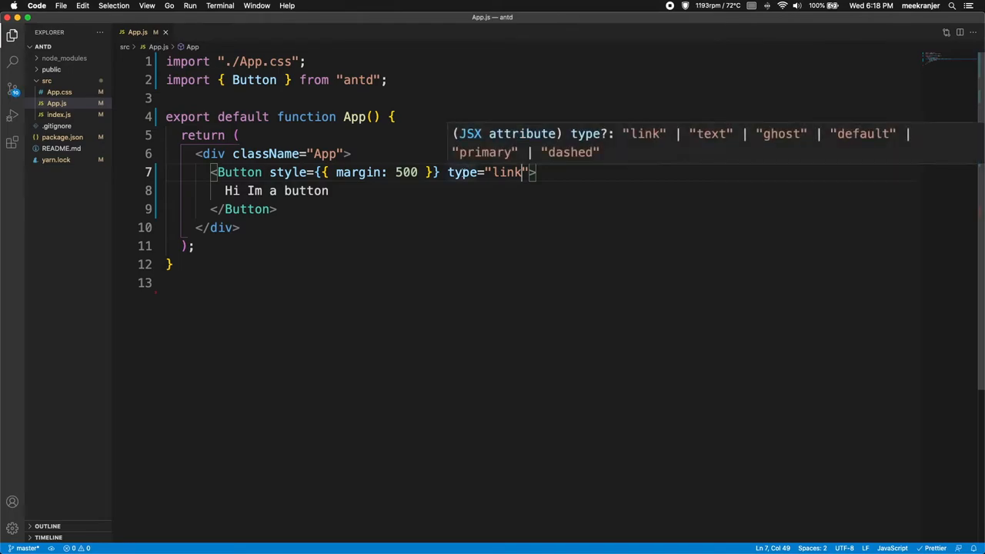
pyautogui.moveTo(828, 141)
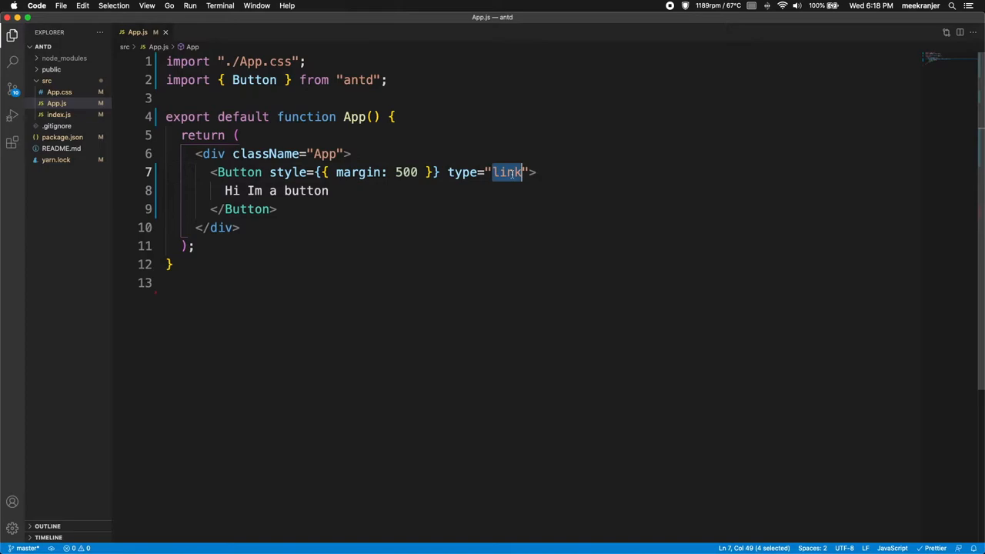
pyautogui.write('primary')
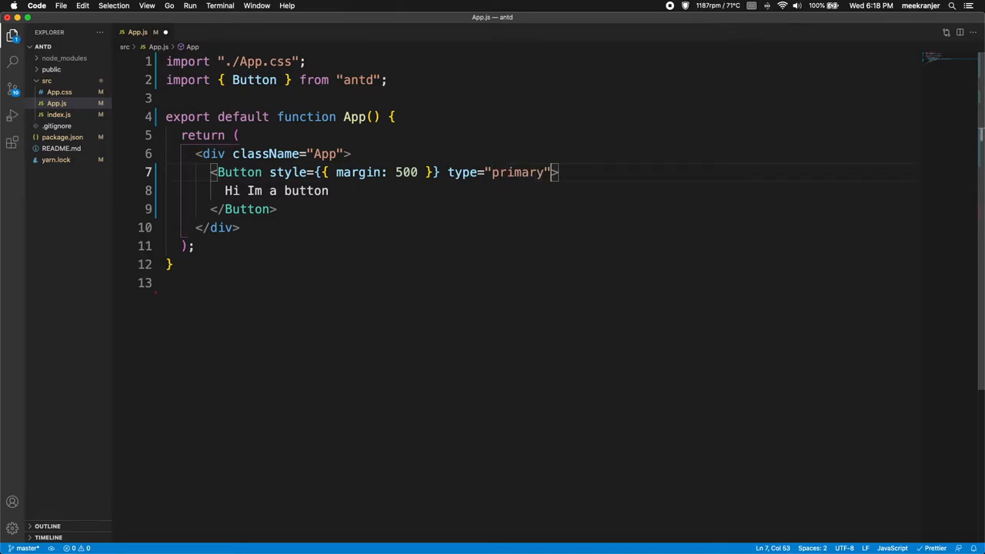
# Add a size prop to the Button, trying small before settling on large.
pyautogui.write('size="')
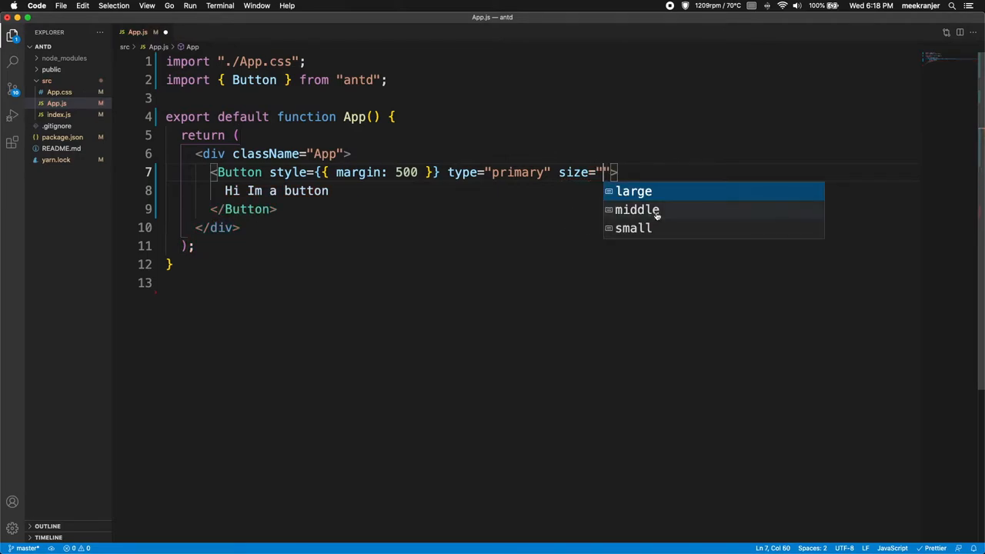
pyautogui.click(634, 191)
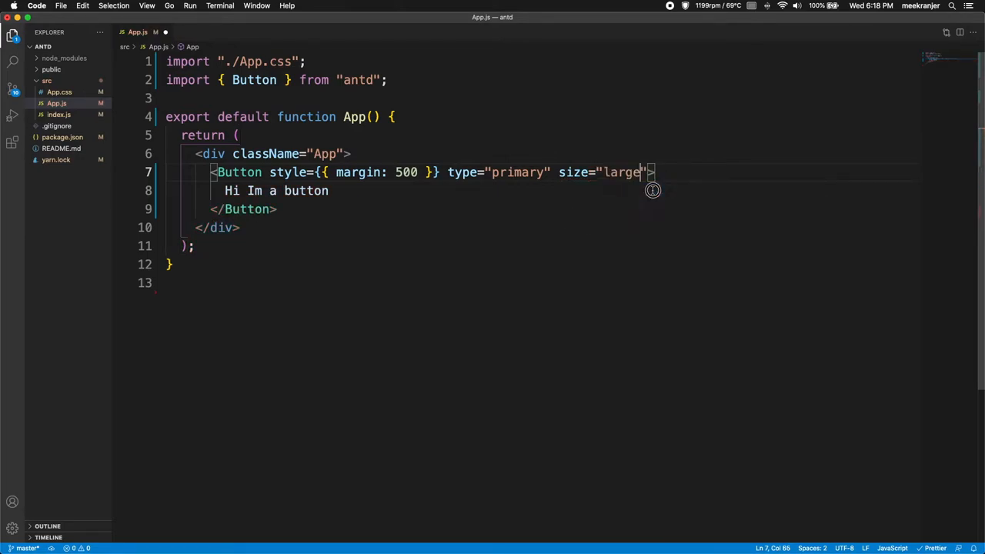
pyautogui.write('small')
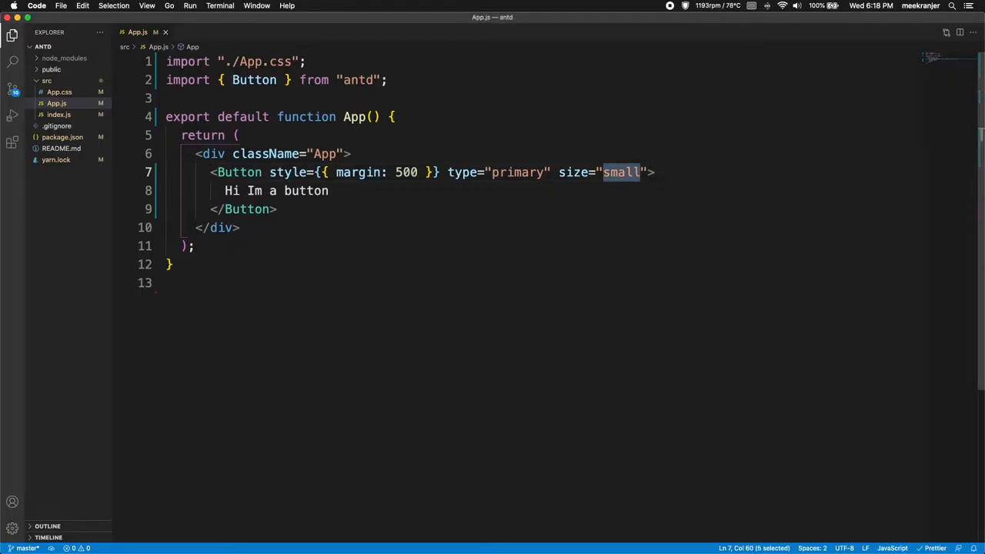
pyautogui.write('large')
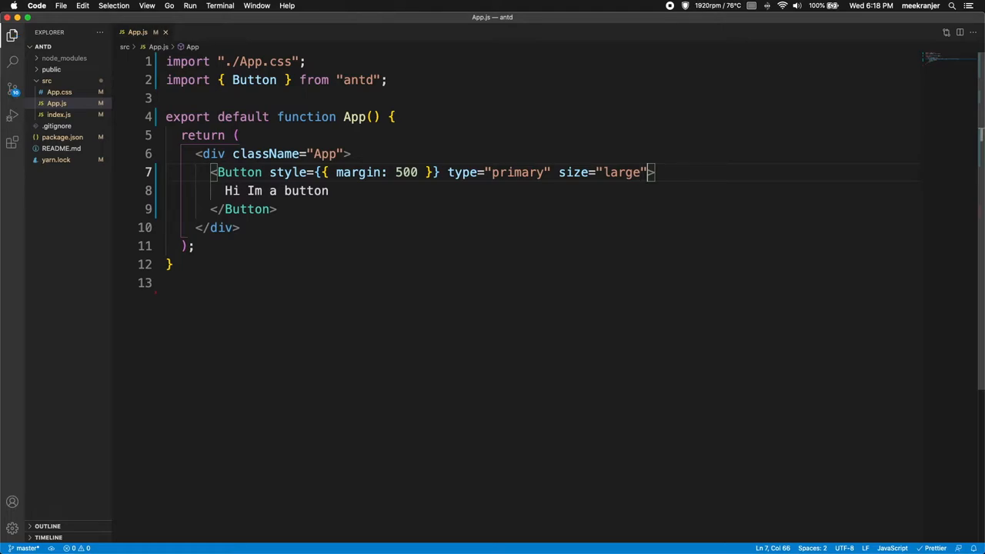
pyautogui.write('loading')
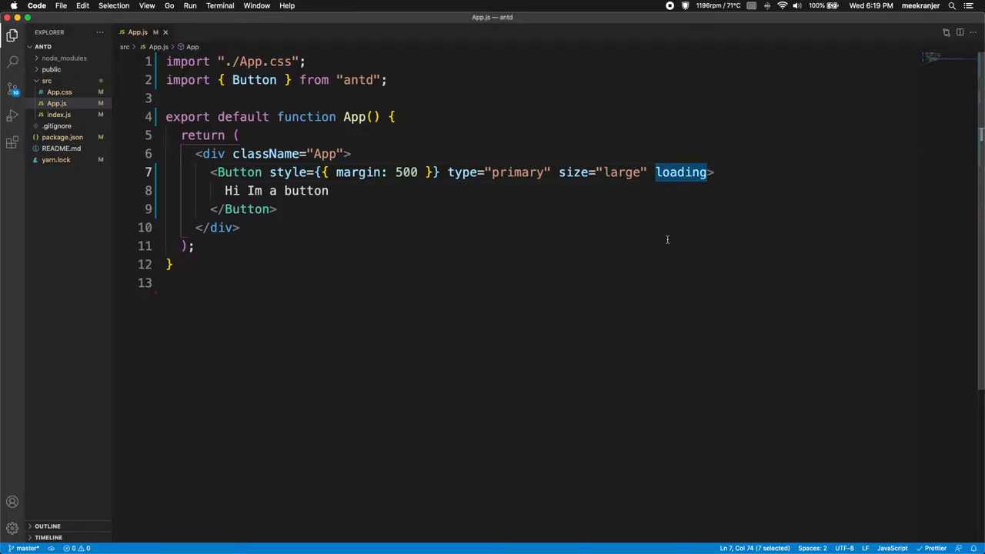
pyautogui.moveTo(680, 172)
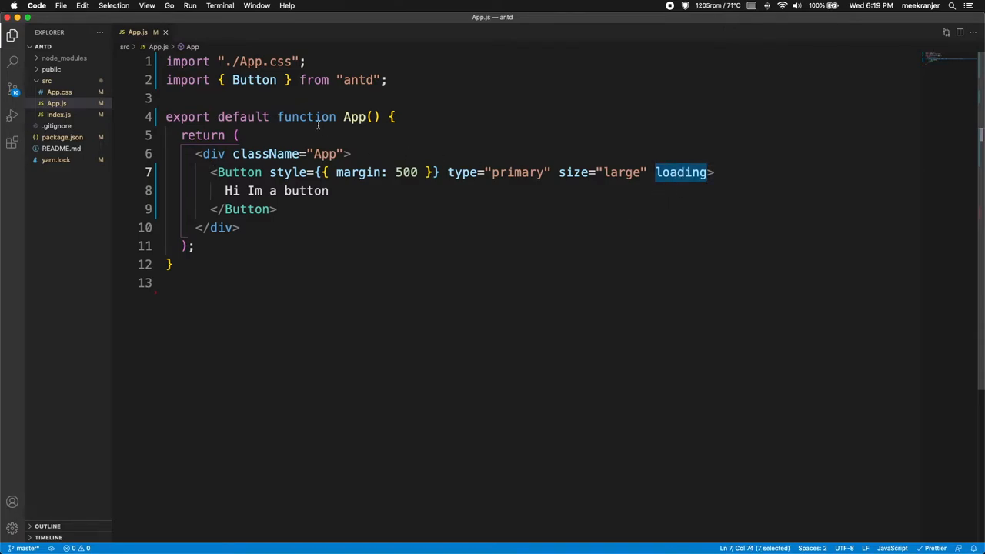
pyautogui.moveTo(677, 231)
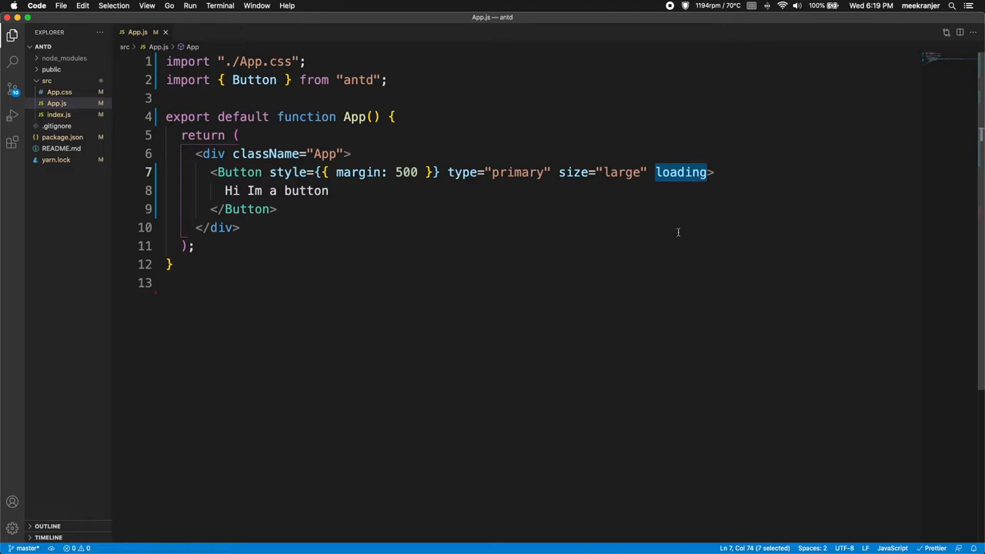
pyautogui.press('Backspace')
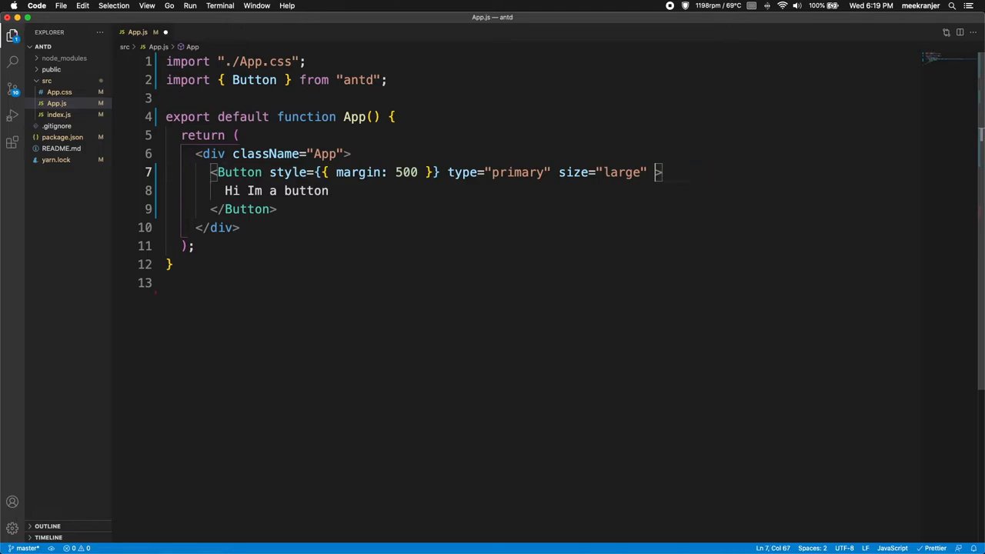
pyautogui.write('block')
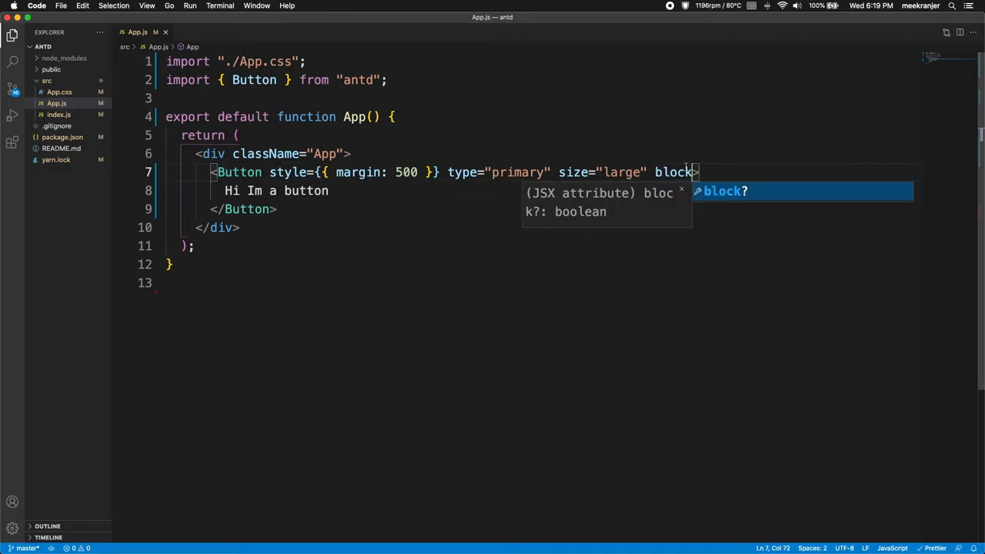
pyautogui.click(197, 25)
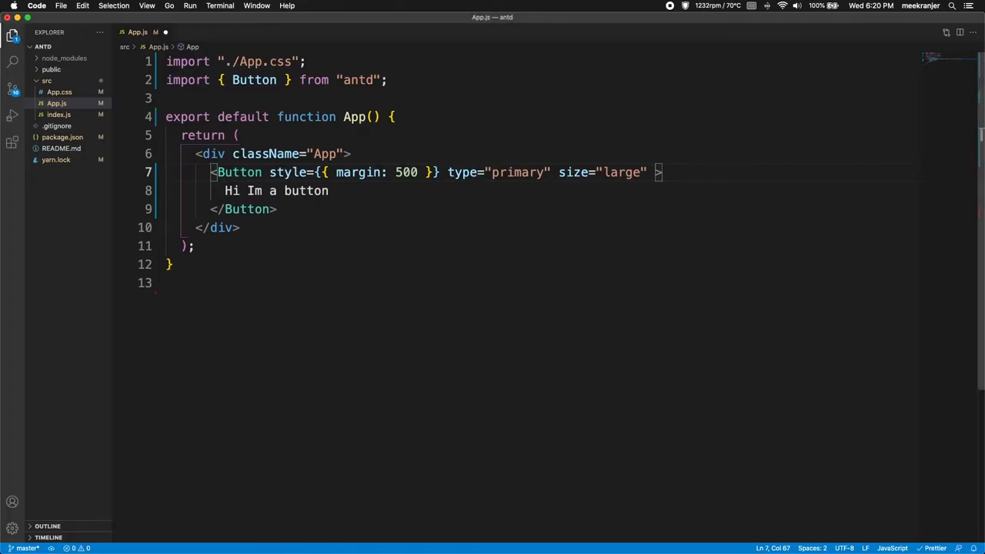
# Add the disabled attribute to the Button, check it greyed out in Chrome, and return to VS Code.
pyautogui.write('danger')
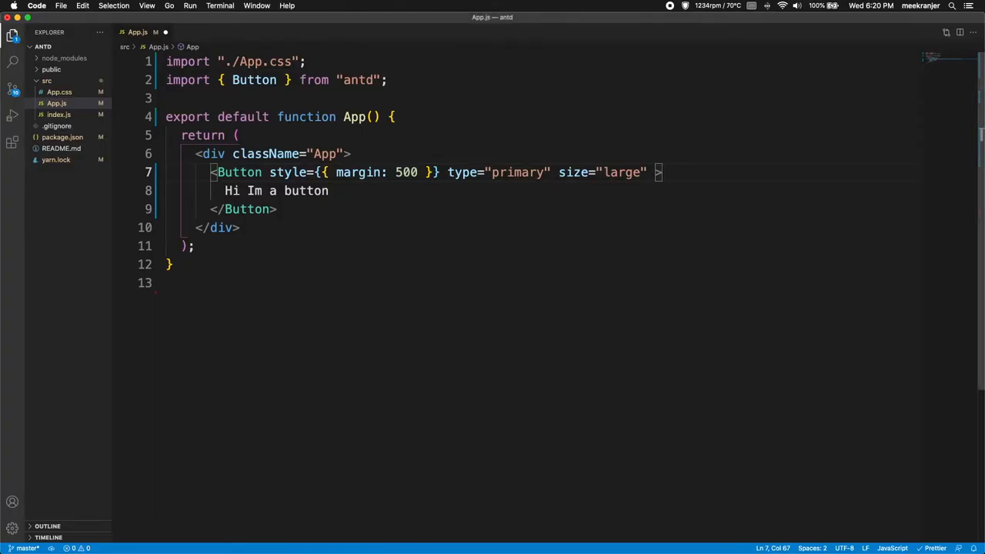
pyautogui.write('disabled')
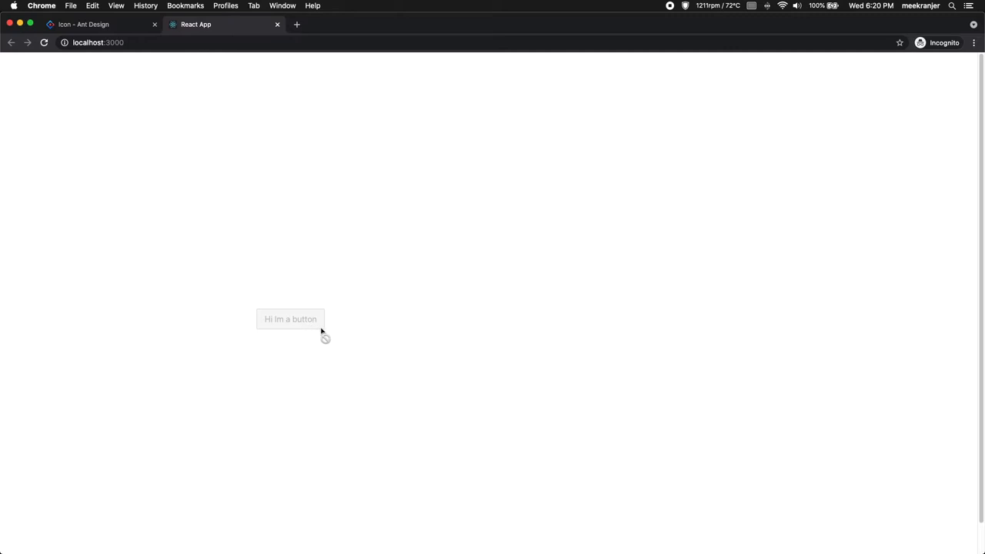
pyautogui.moveTo(314, 323)
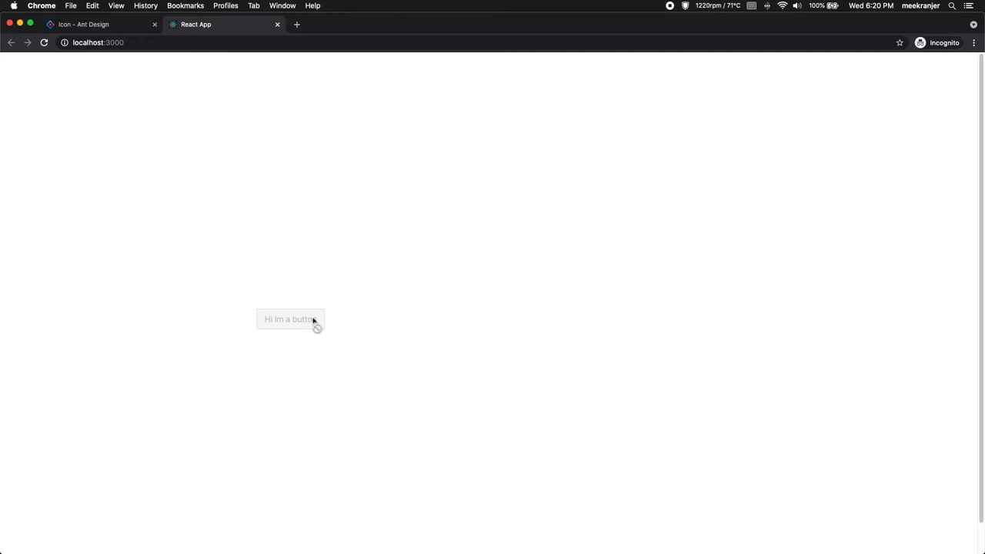
pyautogui.press('cmd+tab')
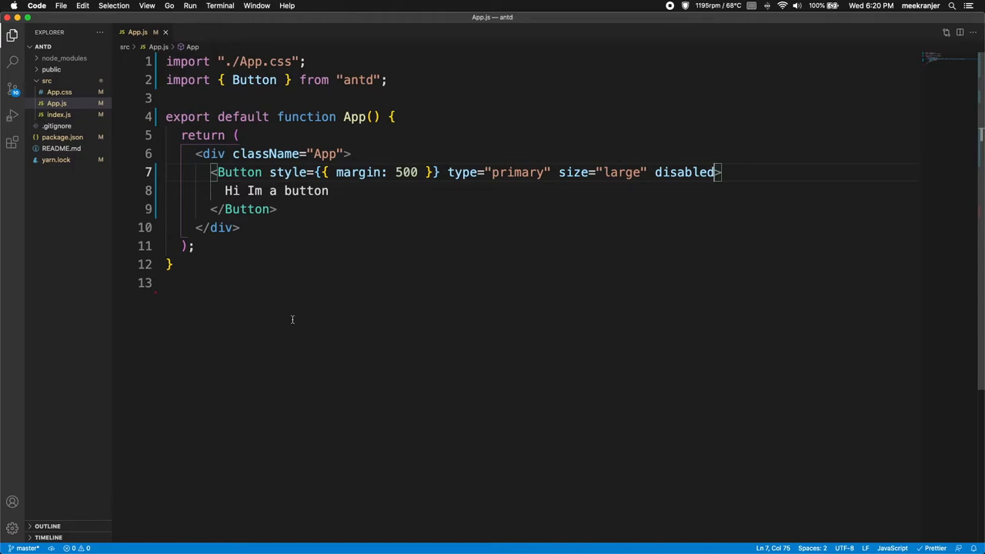
# Select the disabled attribute in the Button tag and bring the Chrome window to the front.
pyautogui.doubleClick(683, 172)
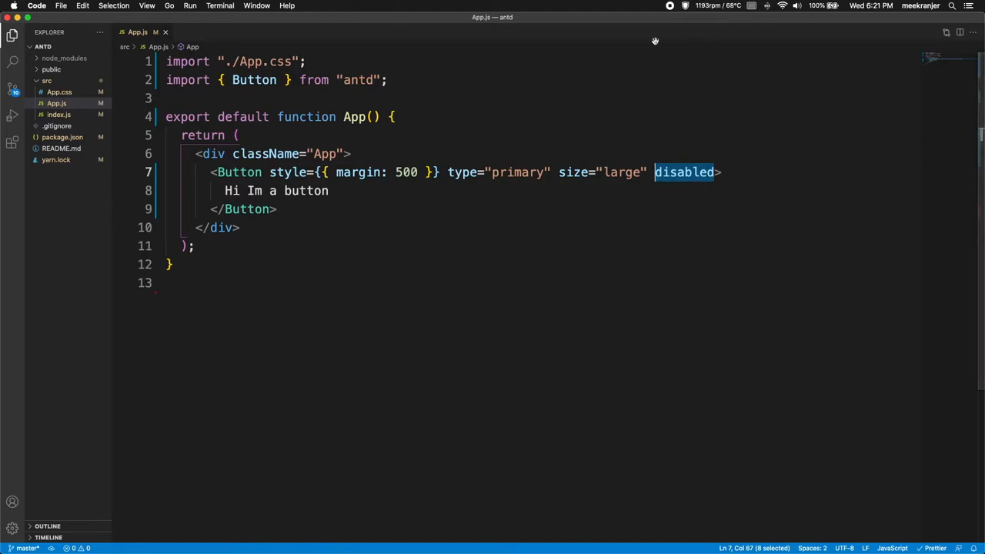
pyautogui.click(195, 25)
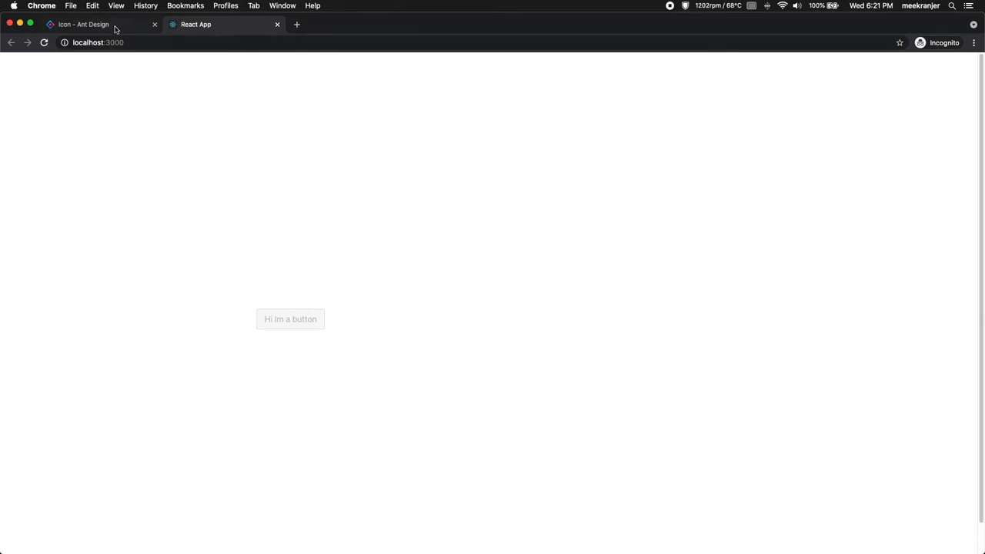
pyautogui.click(83, 24)
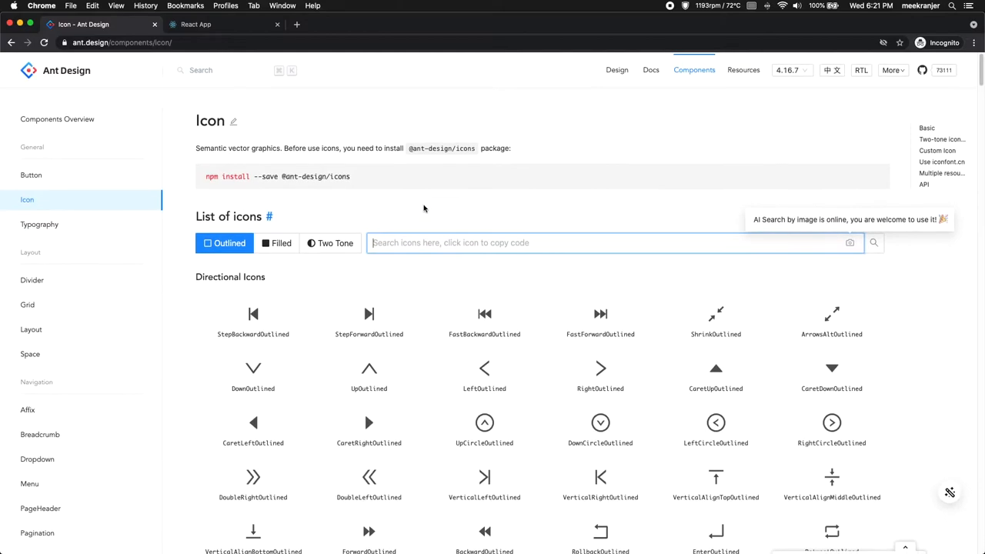
pyautogui.scroll(-3)
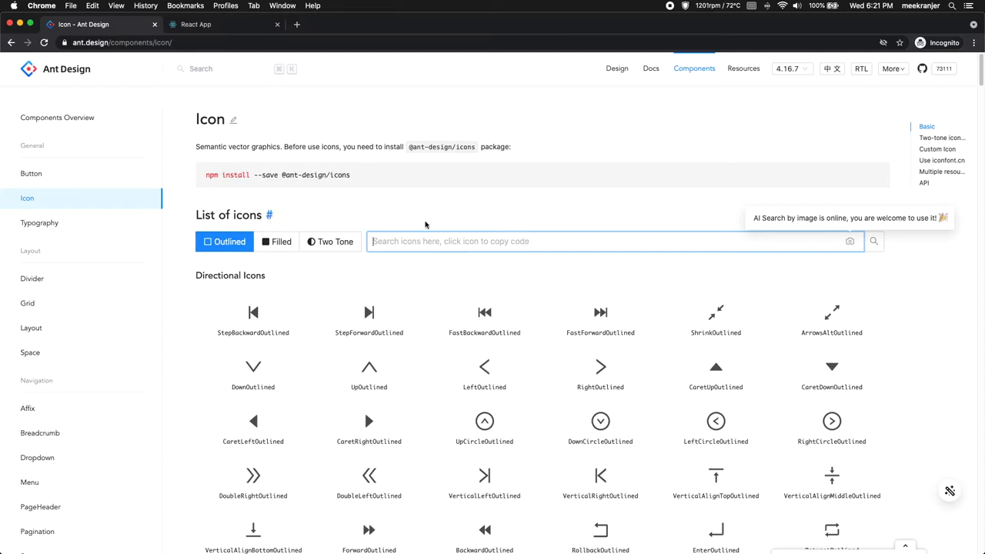
pyautogui.doubleClick(323, 176)
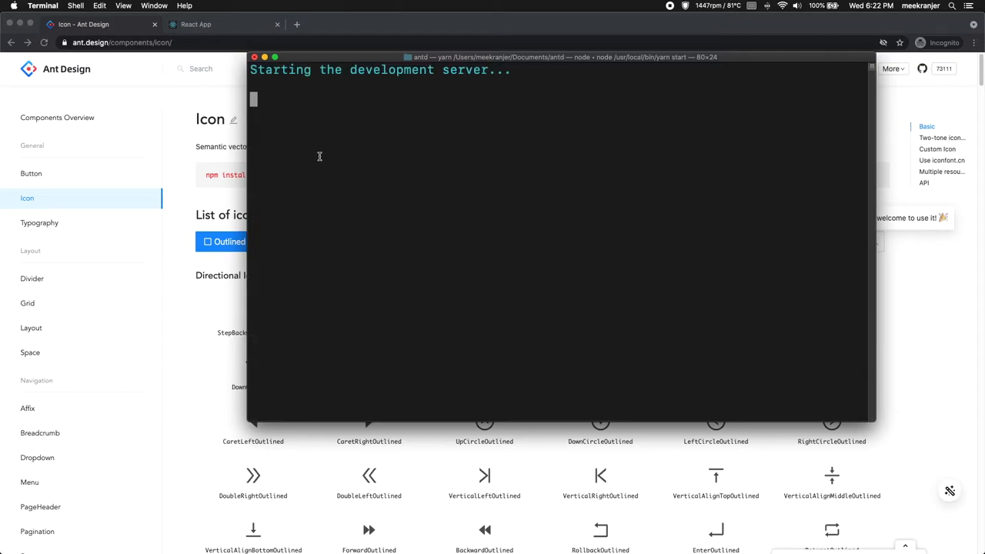
pyautogui.moveTo(306, 57)
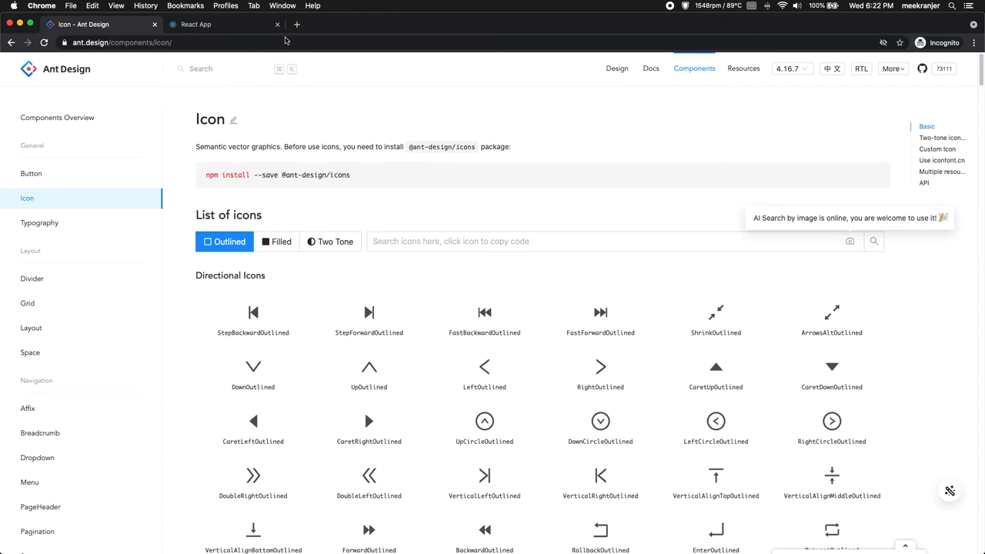
# Flip between the localhost:3000 React App tab and the Ant Design icons page, ending on the icons.
pyautogui.click(196, 24)
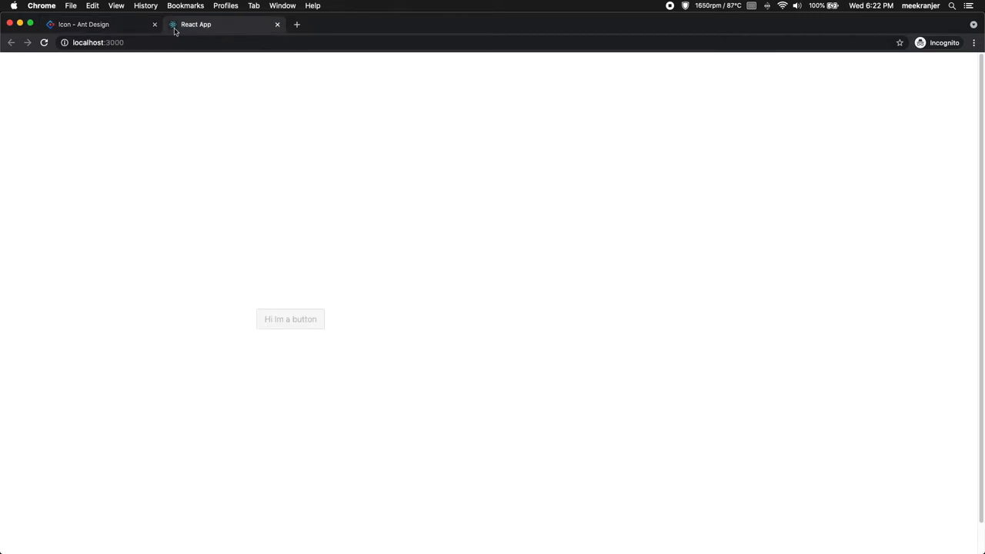
pyautogui.click(100, 25)
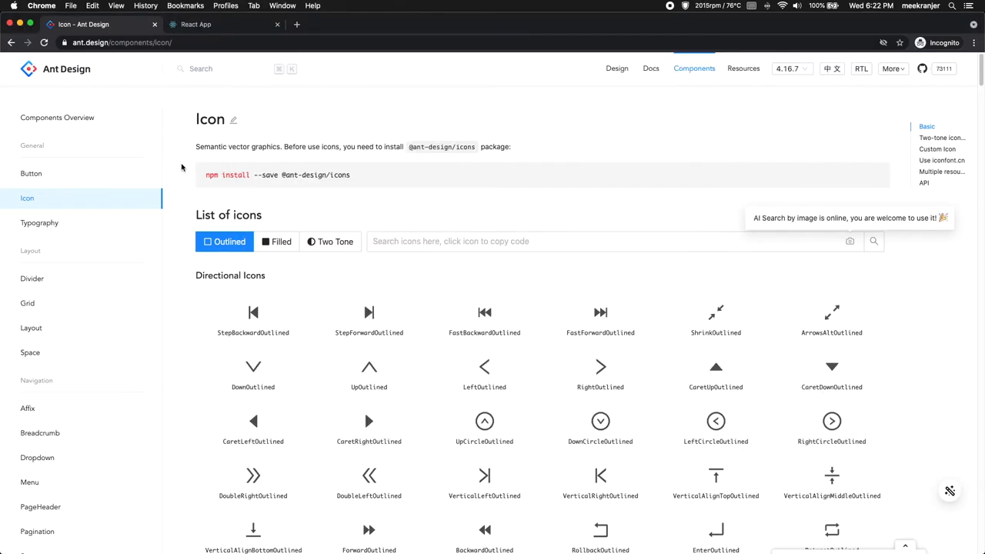
pyautogui.click(196, 25)
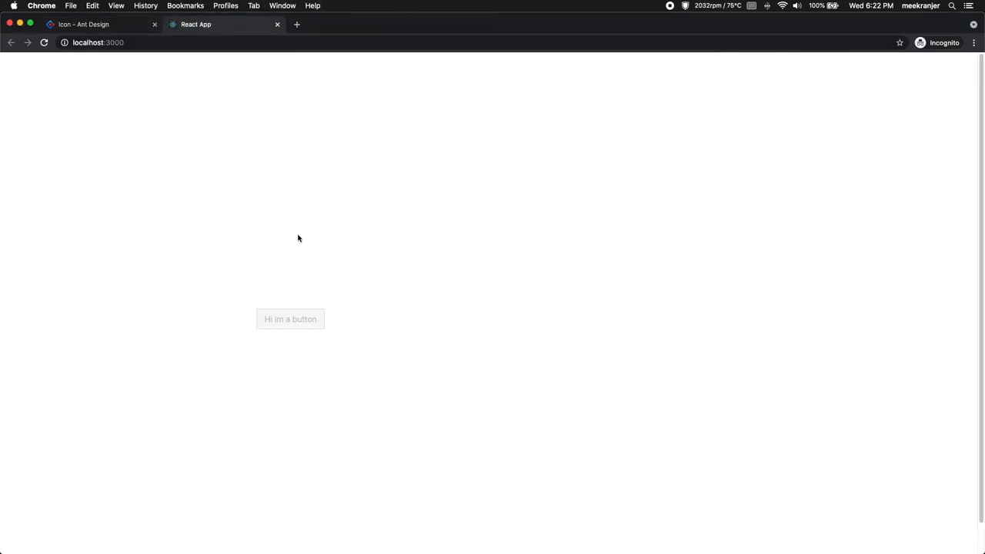
pyautogui.moveTo(126, 72)
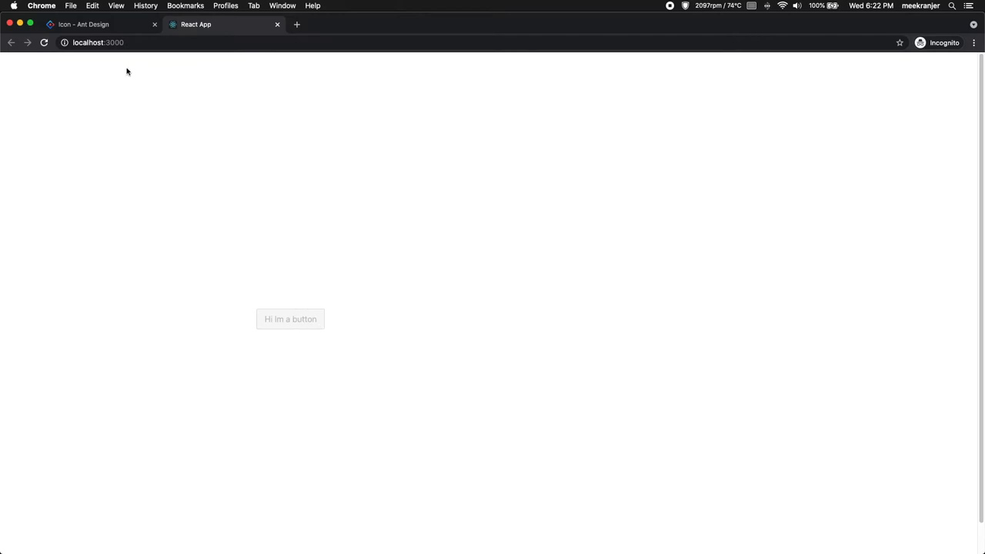
pyautogui.click(84, 25)
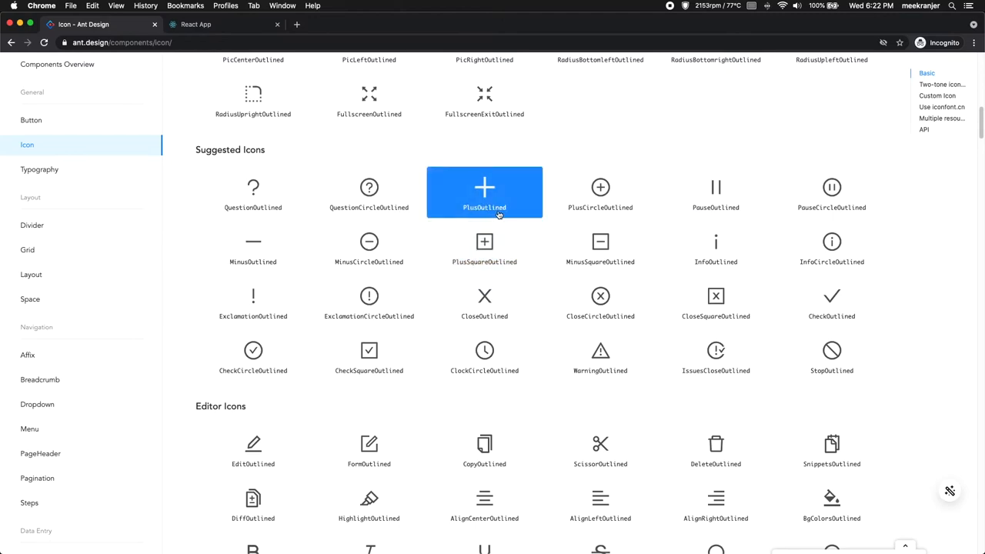
# Copy the <PlusOutlined /> snippet from the Suggested Icons section.
pyautogui.click(483, 190)
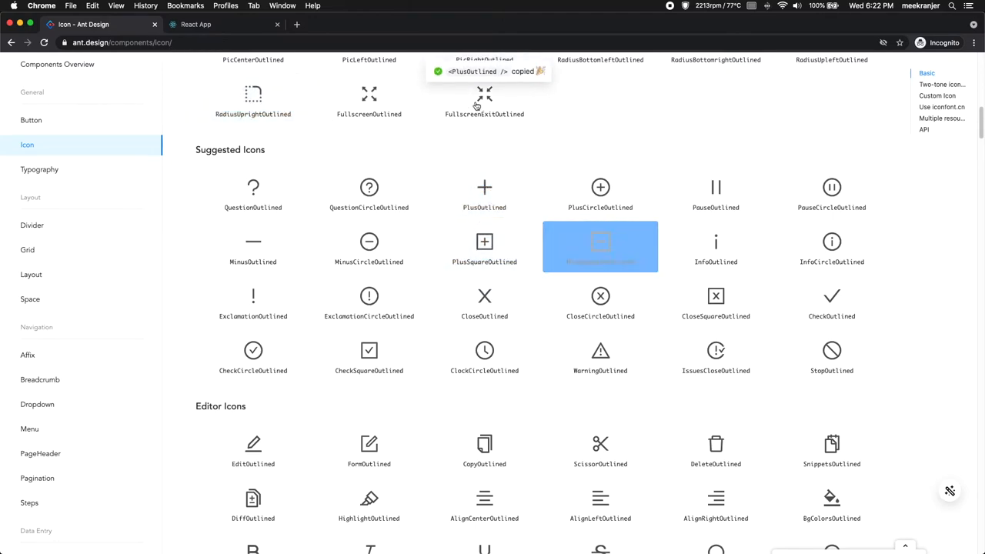
pyautogui.moveTo(483, 300)
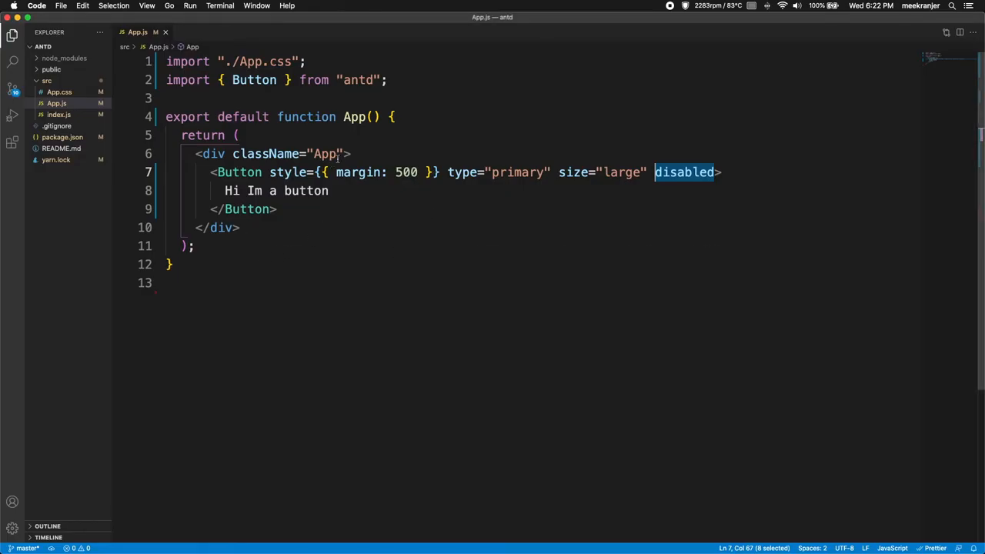
pyautogui.write('import {<PlusOutlined />')
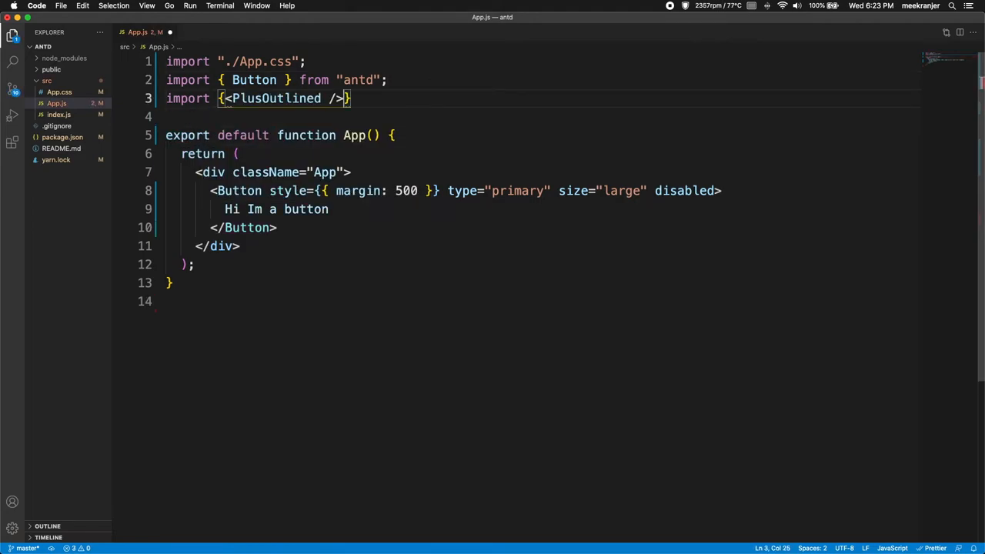
pyautogui.write('from "@')
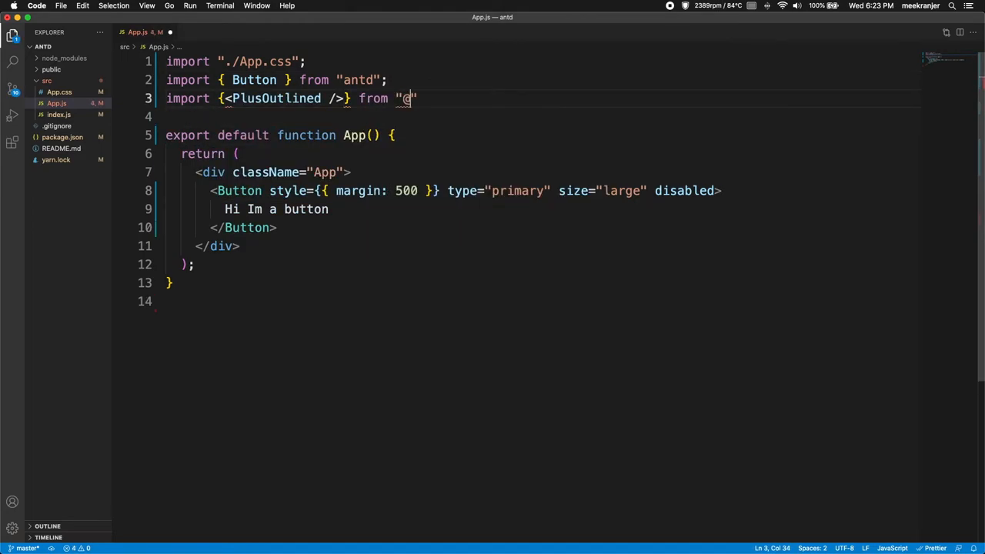
pyautogui.write('ant0d')
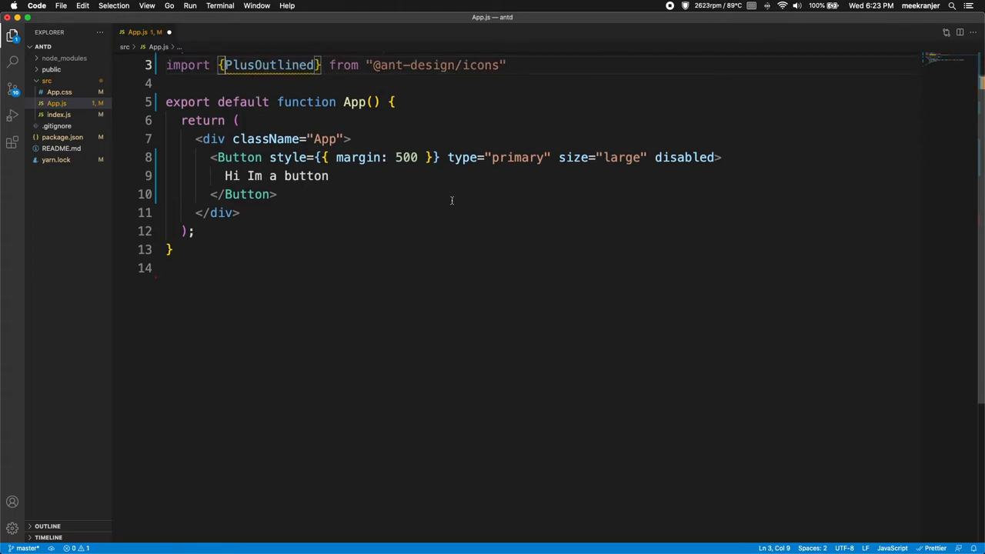
# Remove the Button's disabled prop and its Hi Im a button label.
pyautogui.doubleClick(684, 191)
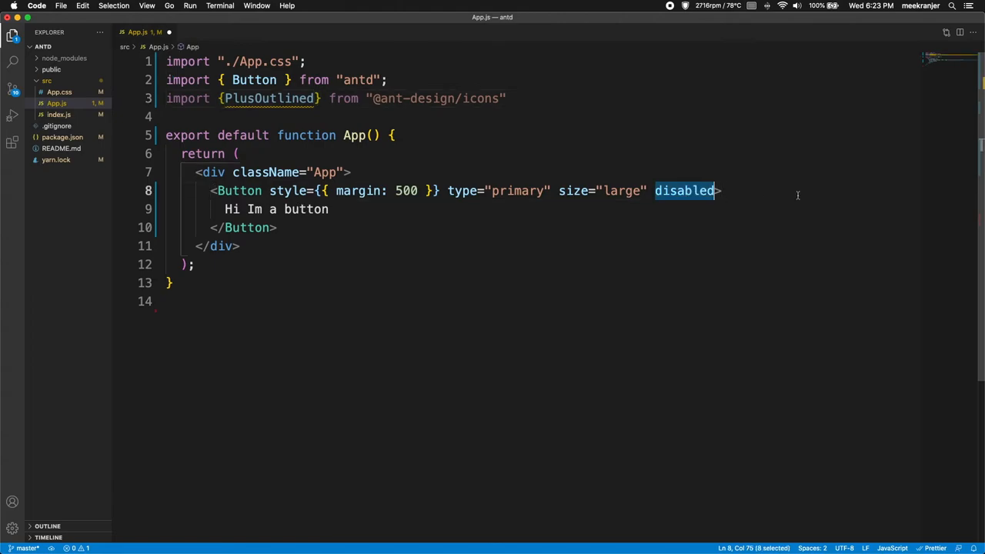
pyautogui.write('icon')
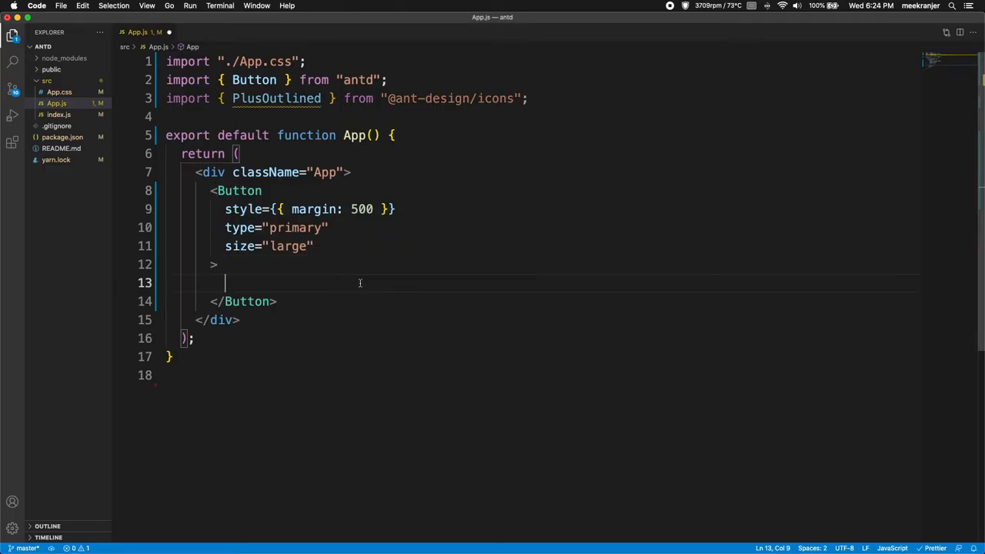
# Fill the Button with <PlusOutlined /> followed by the text Create New Record and save.
pyautogui.write('<PlusOutlined />')
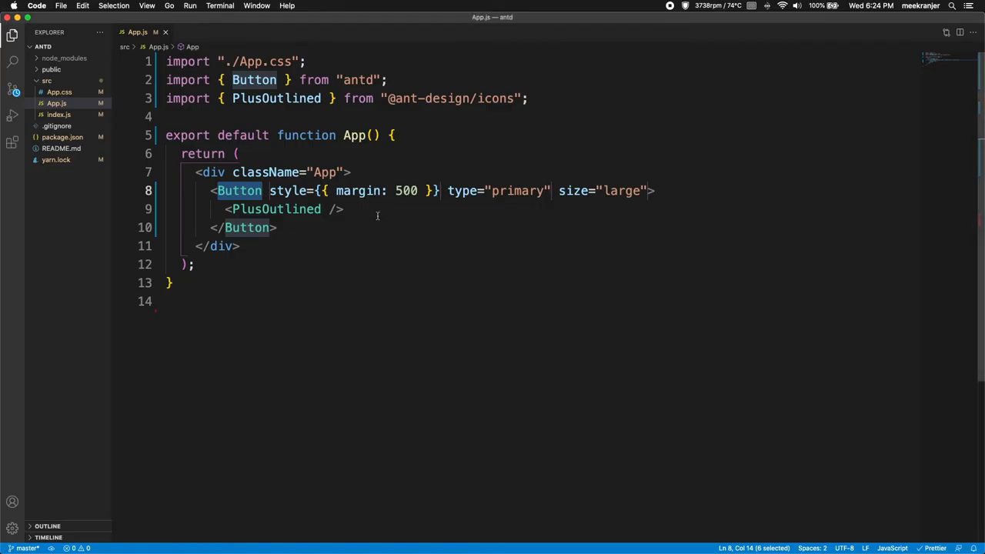
pyautogui.write('Add New')
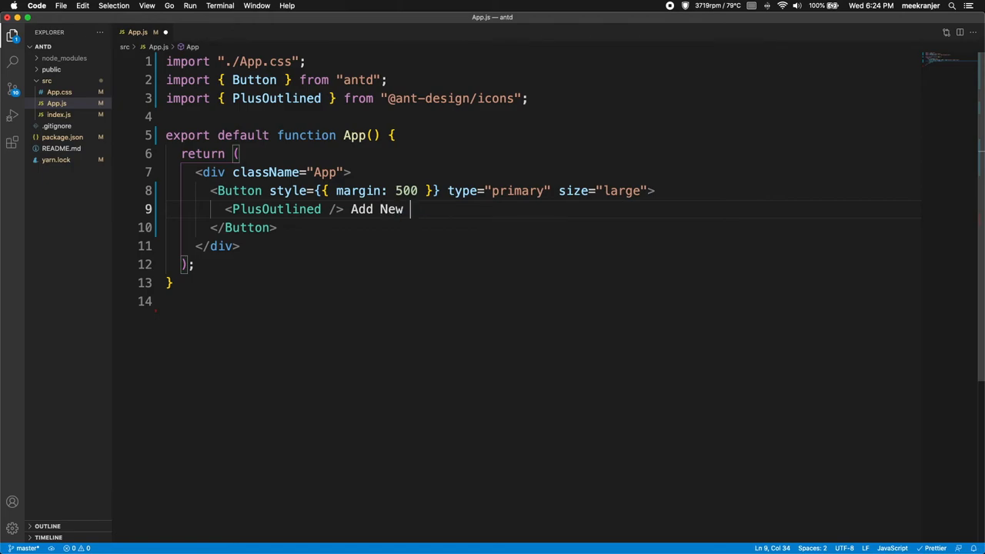
pyautogui.write('Create New Re')
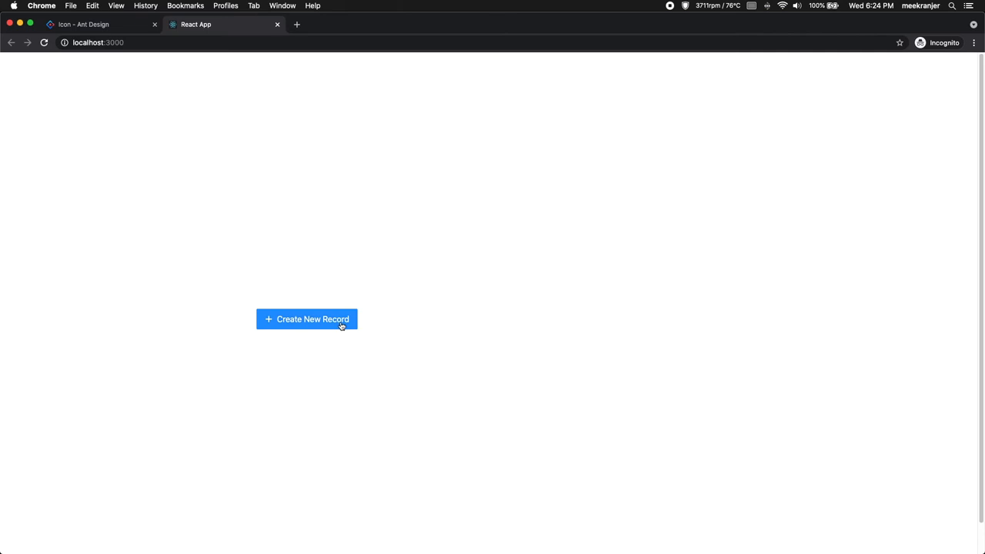
pyautogui.moveTo(495, 314)
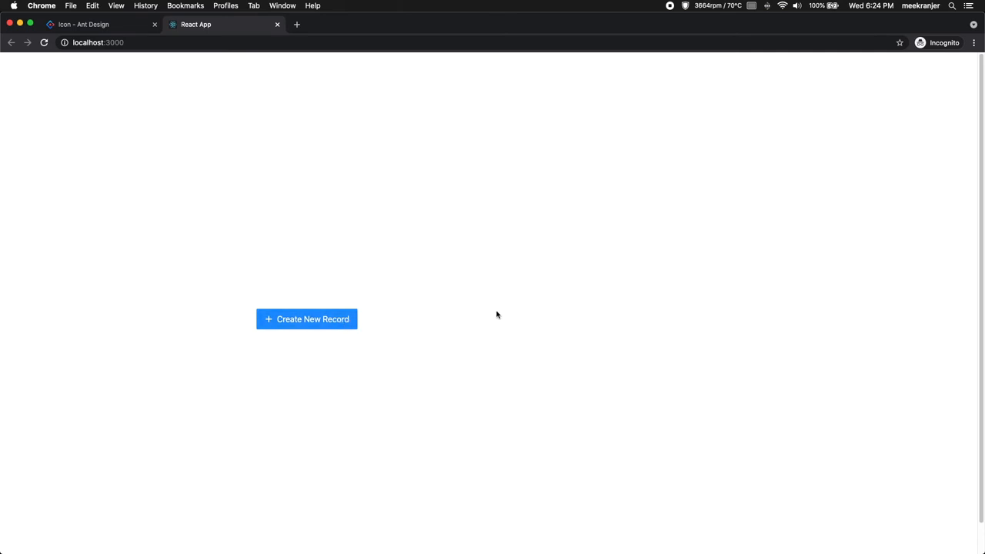
pyautogui.moveTo(478, 292)
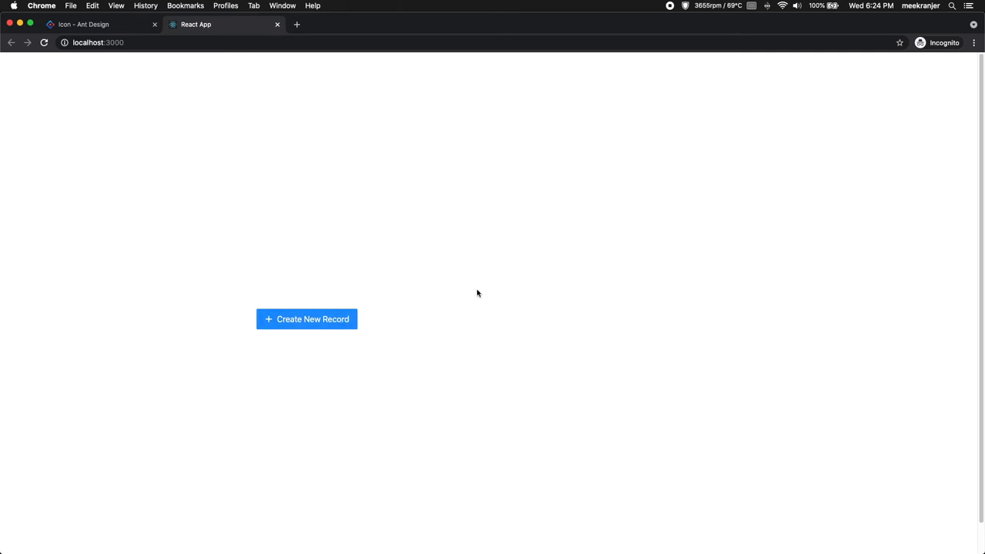
# Reload localhost:3000 to see the Create New Record button with a circled plus icon, styled red.
pyautogui.click(84, 24)
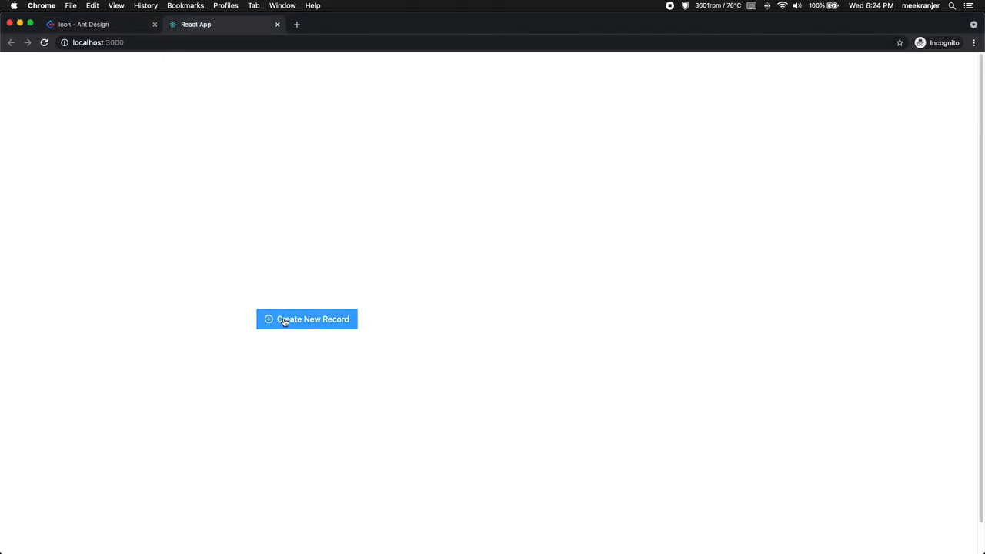
pyautogui.moveTo(111, 29)
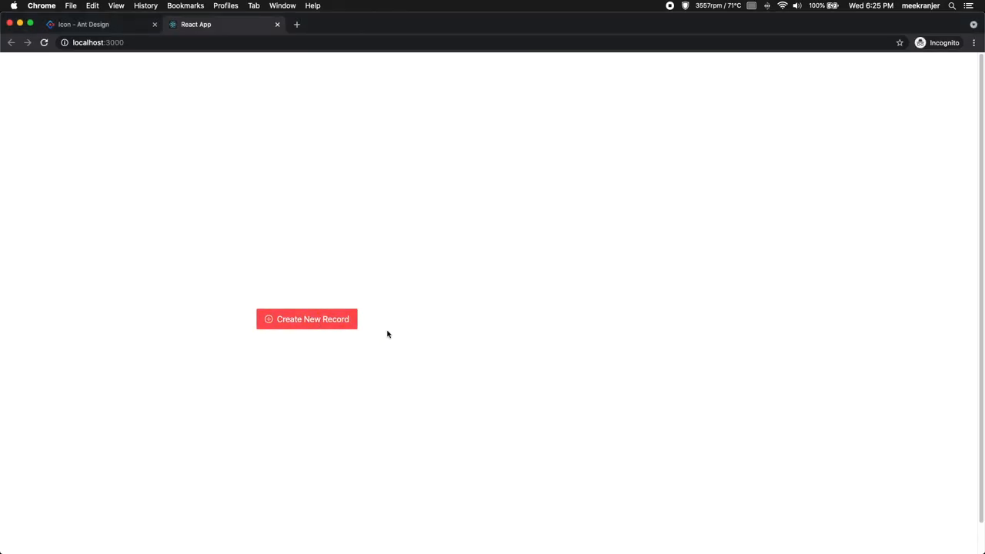
pyautogui.scroll(-3)
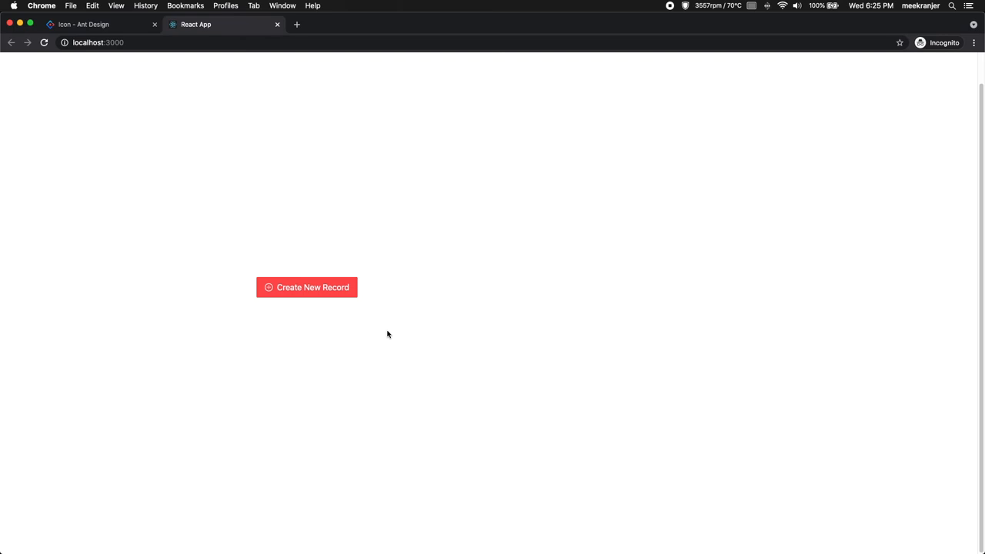
pyautogui.moveTo(257, 262)
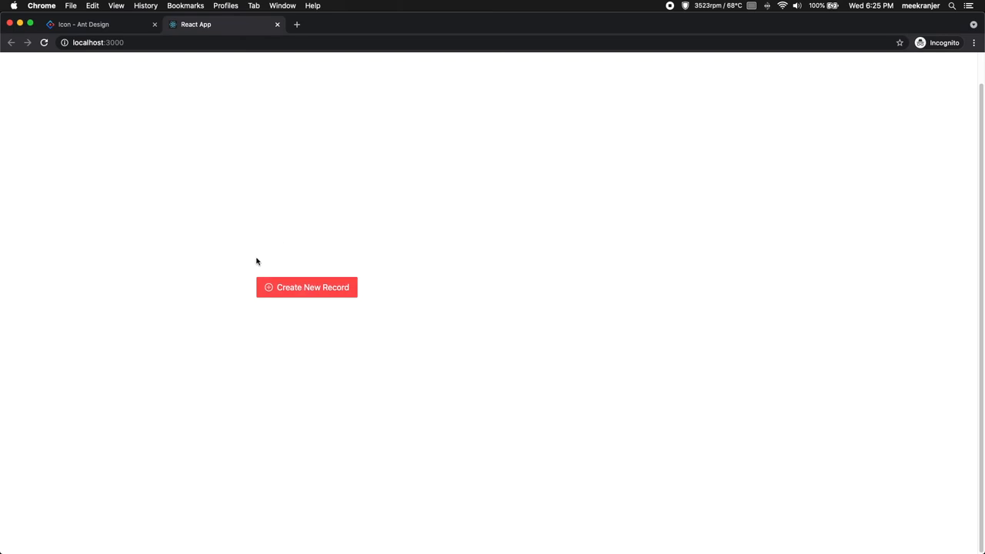
pyautogui.moveTo(249, 146)
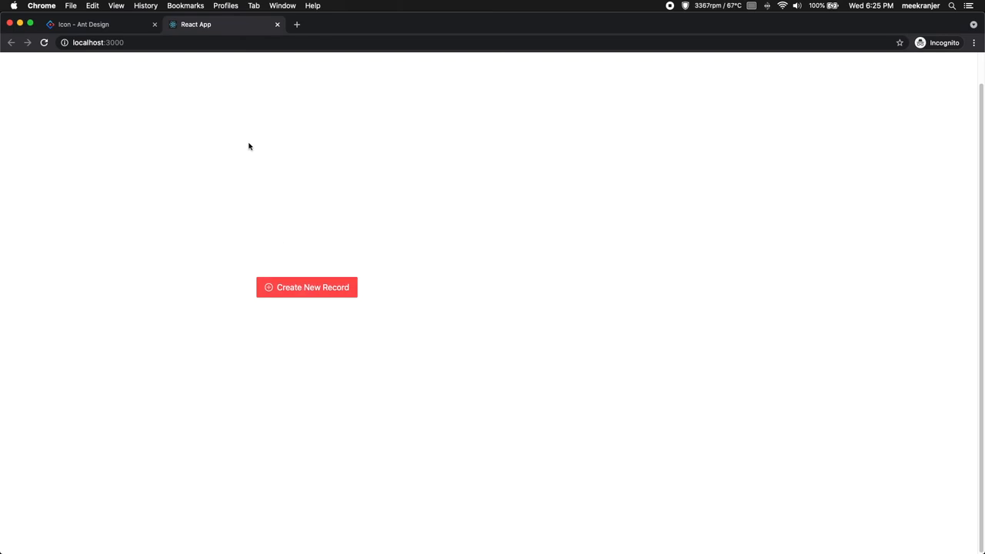